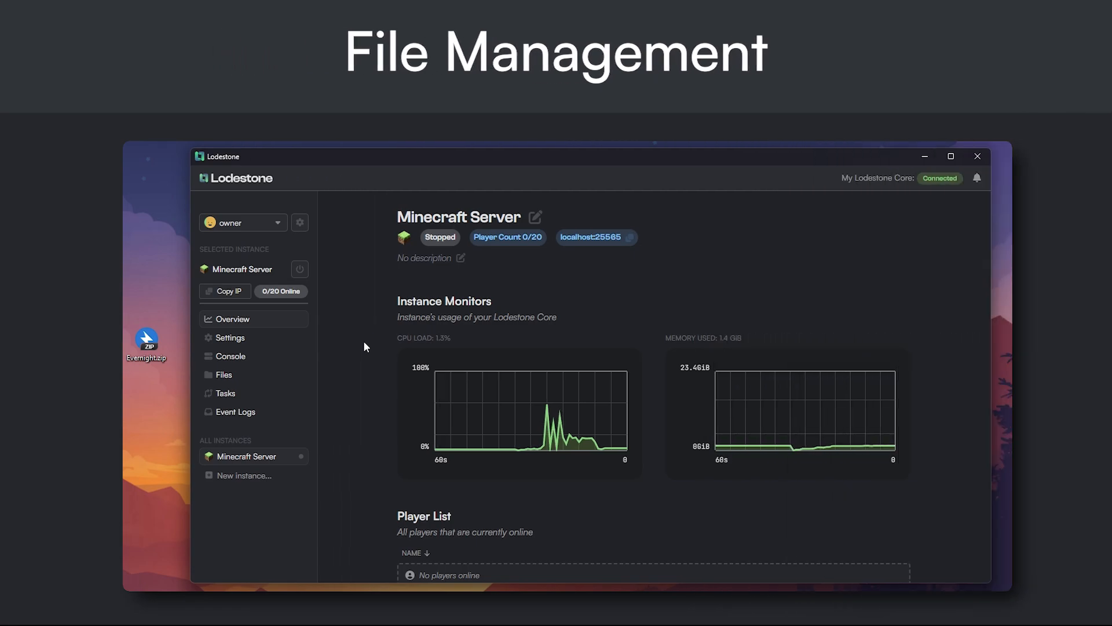
- In the server's files, unzip world.zip into a new world_1 folder
click(223, 373)
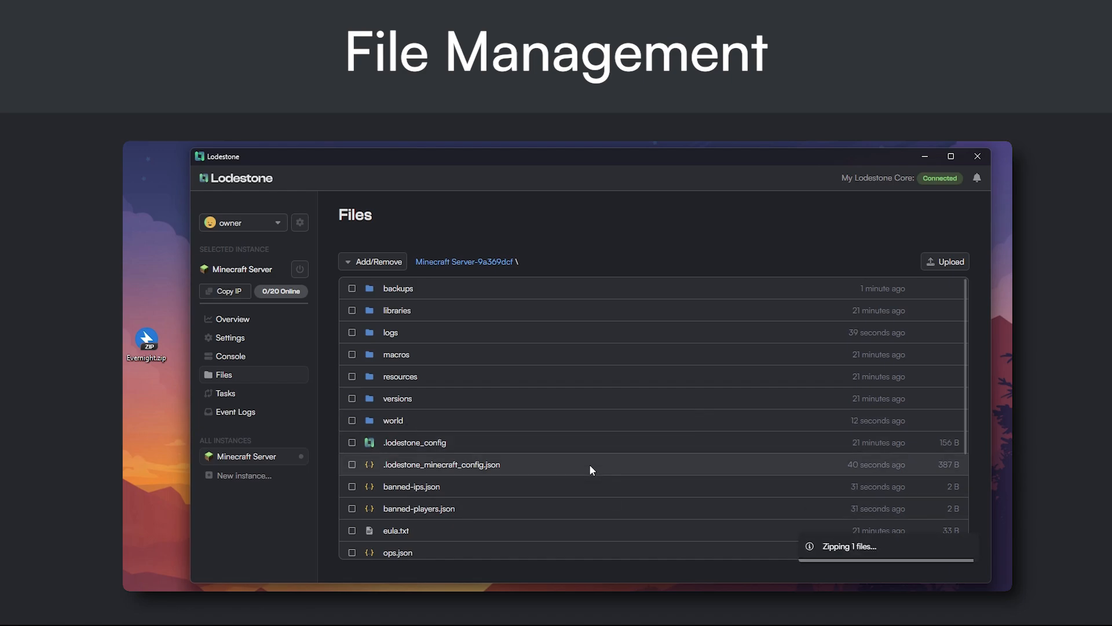
right_click(400, 535)
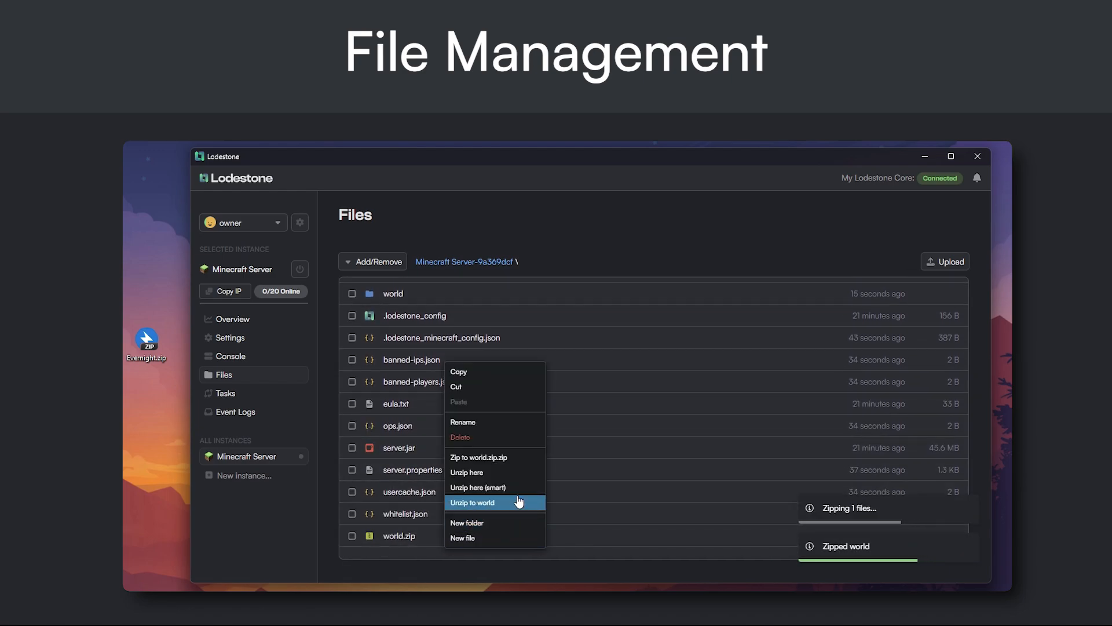
click(473, 502)
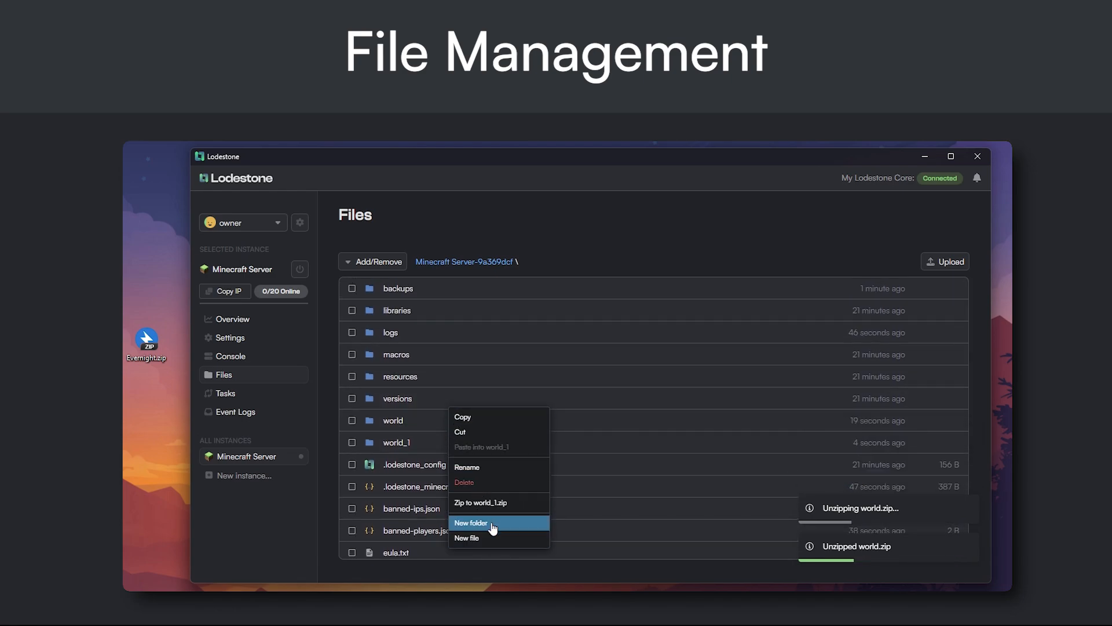
- Copy world_1 into the backups folder, then return to the top-level server folder
click(461, 417)
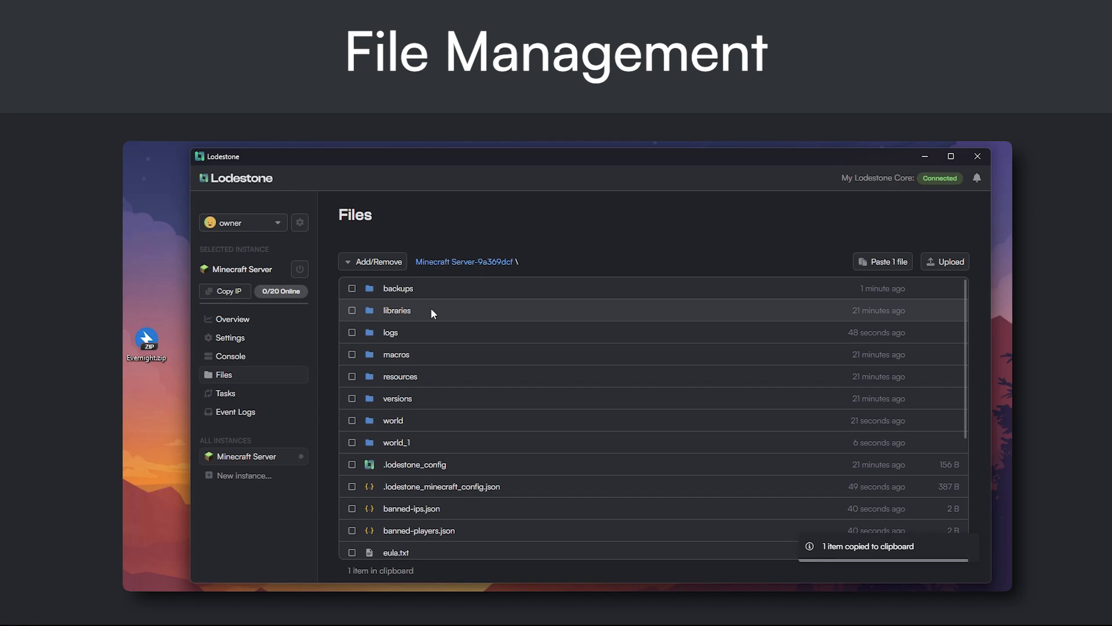
click(882, 261)
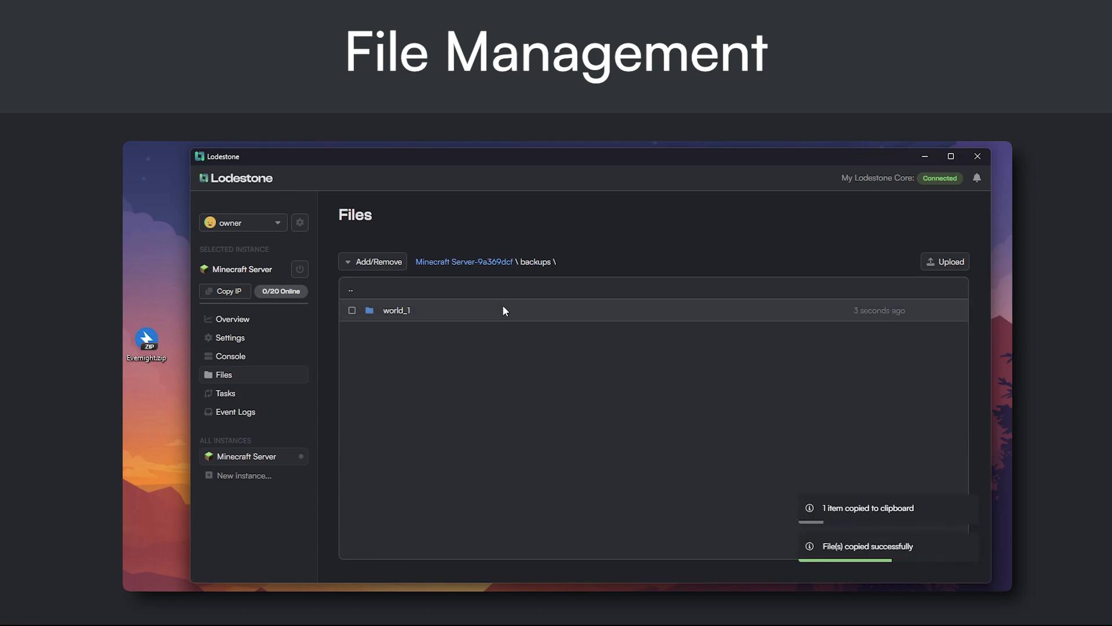
click(464, 261)
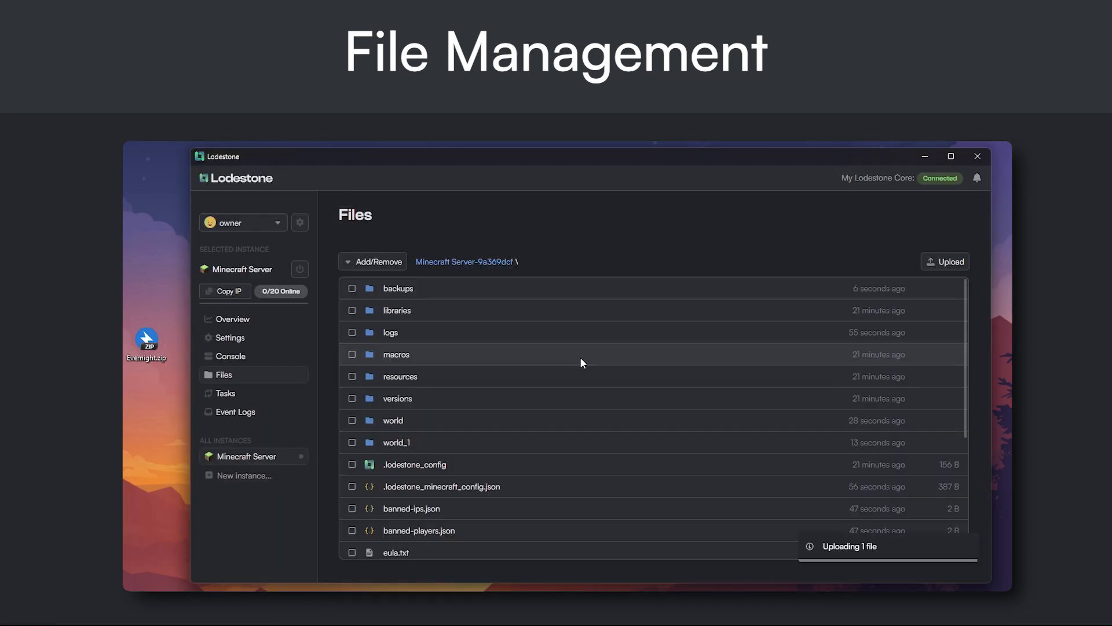
scroll(down, 3)
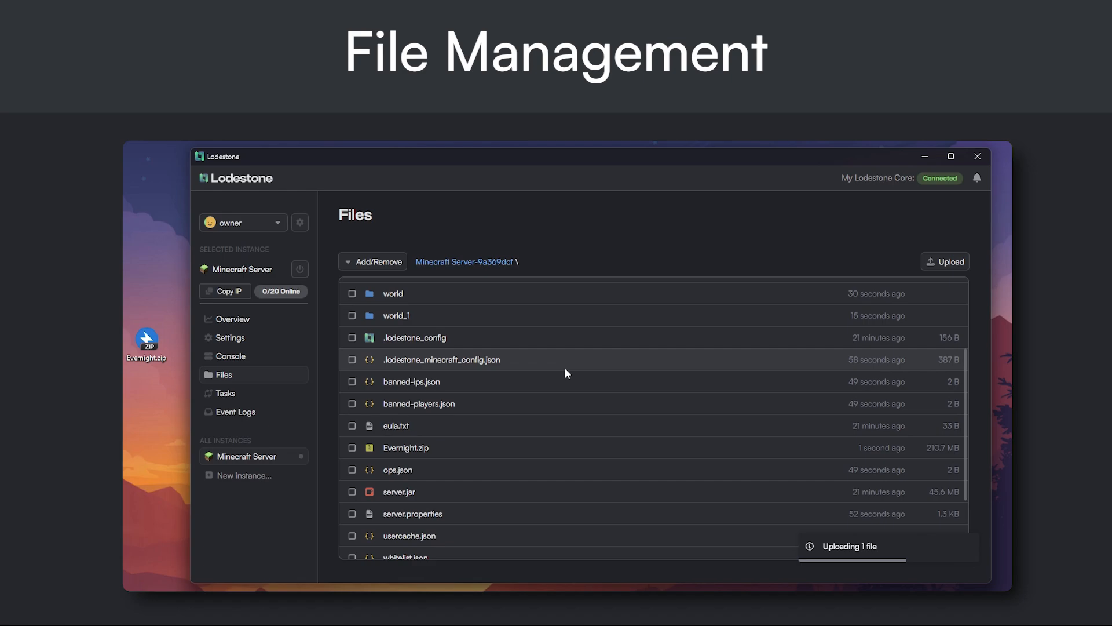